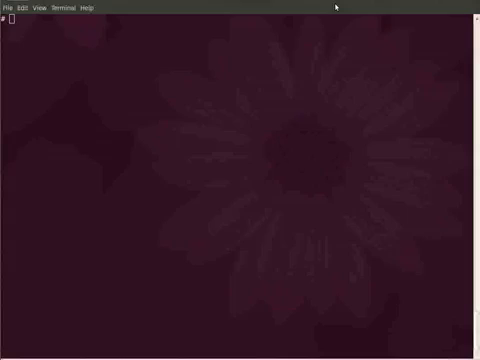
Step: Run lsps -a to show hd6 on hdisk0 in rootvg at 512MB, active and automatic
text(lsps -a)
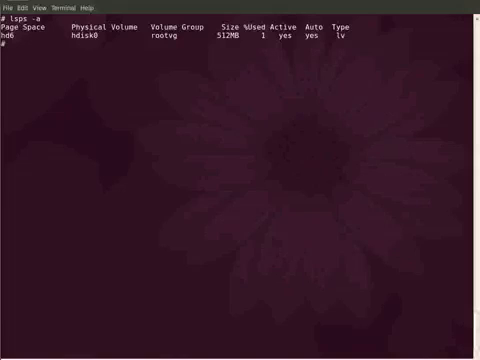
Step: Run lsvg -l rootvg to show hd6 as paging alongside the jfs2 volumes and mount points
text(lsvg -l rootvg)
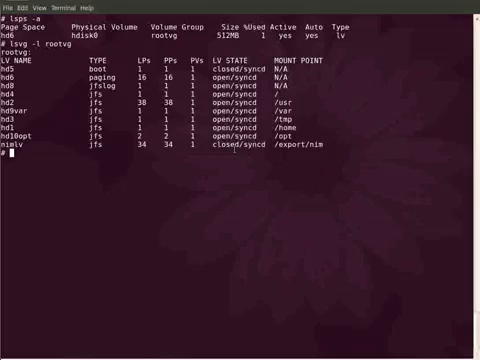
key(Return)
text(mkps -s)
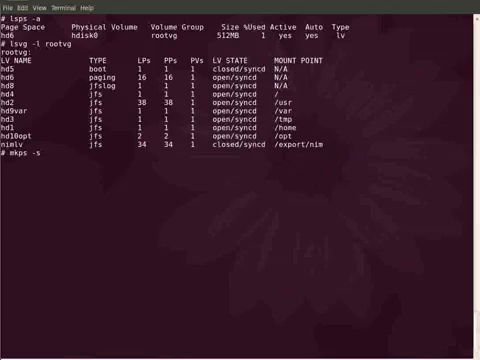
Step: Create the 2-partition paging space paging00 in rootvg with mkps
text(2)
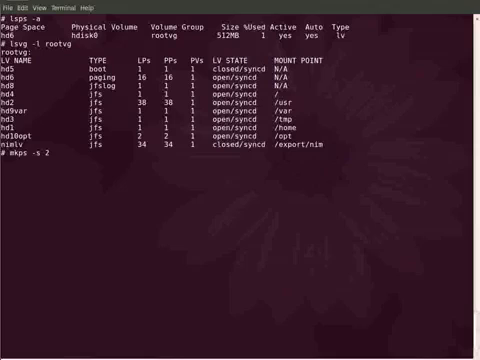
text(rootvg)
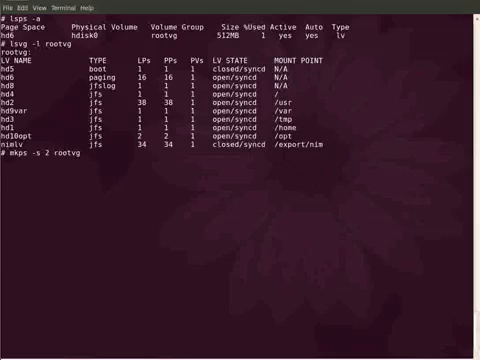
key(Return)
text(lsvg)
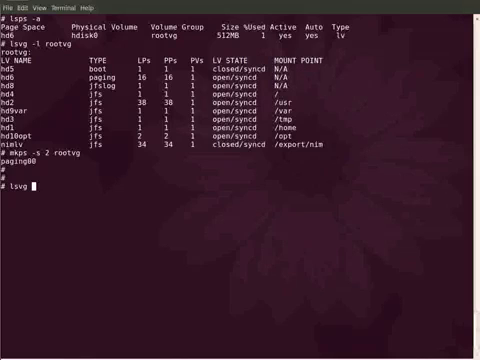
text( -l rootvg)
key(Return)
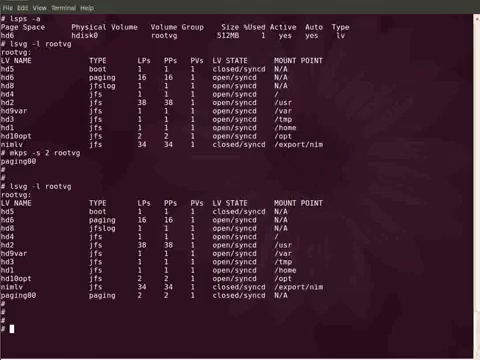
Step: Display /etc/swapspaces, which still lists only hd6 for boot activation
text(cat /etc/swapspaces)
text(lsps -a -)
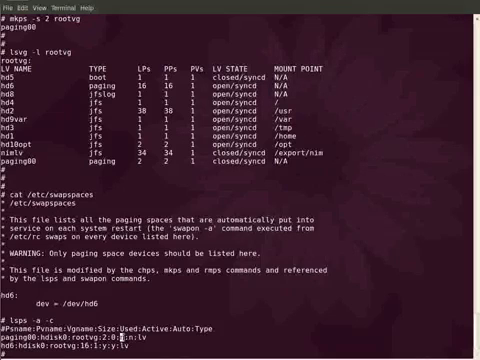
Step: Run chps -a y paging00 so /etc/swapspaces gains a dev=/dev/paging00 entry
text(chps -a y paging00)
text(lsps -a)
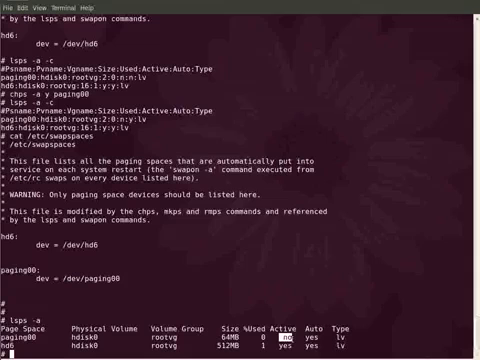
Step: Run swapon /dev/paging00 so it shows 64MB active, then show the lsps -s total summary
text(swapon /dev/paging00)
text(lsps -a)
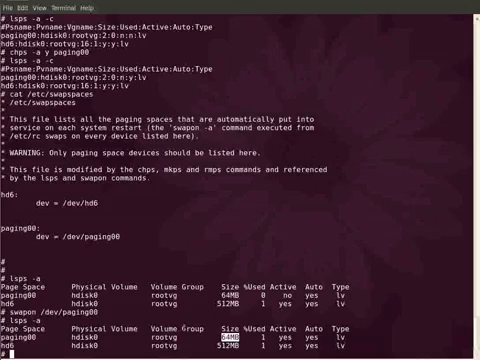
scroll(down, 3)
text(lsps -a)
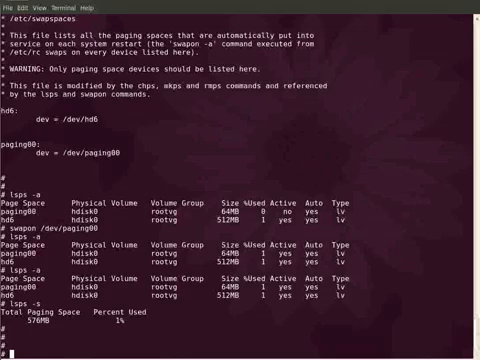
Step: Enter swapoff /dev/paging00 at the prompt without running it yet
text(swappoff)
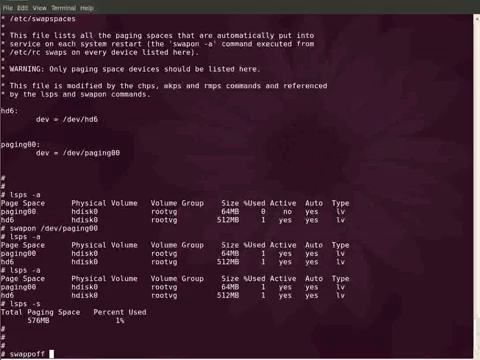
text(/dev/pag)
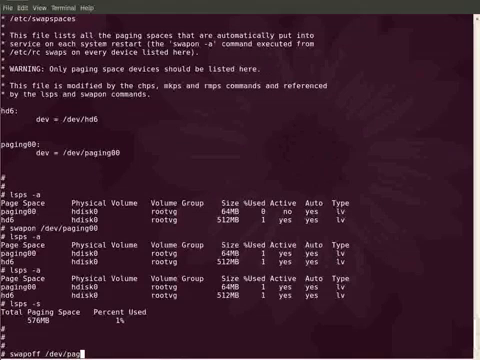